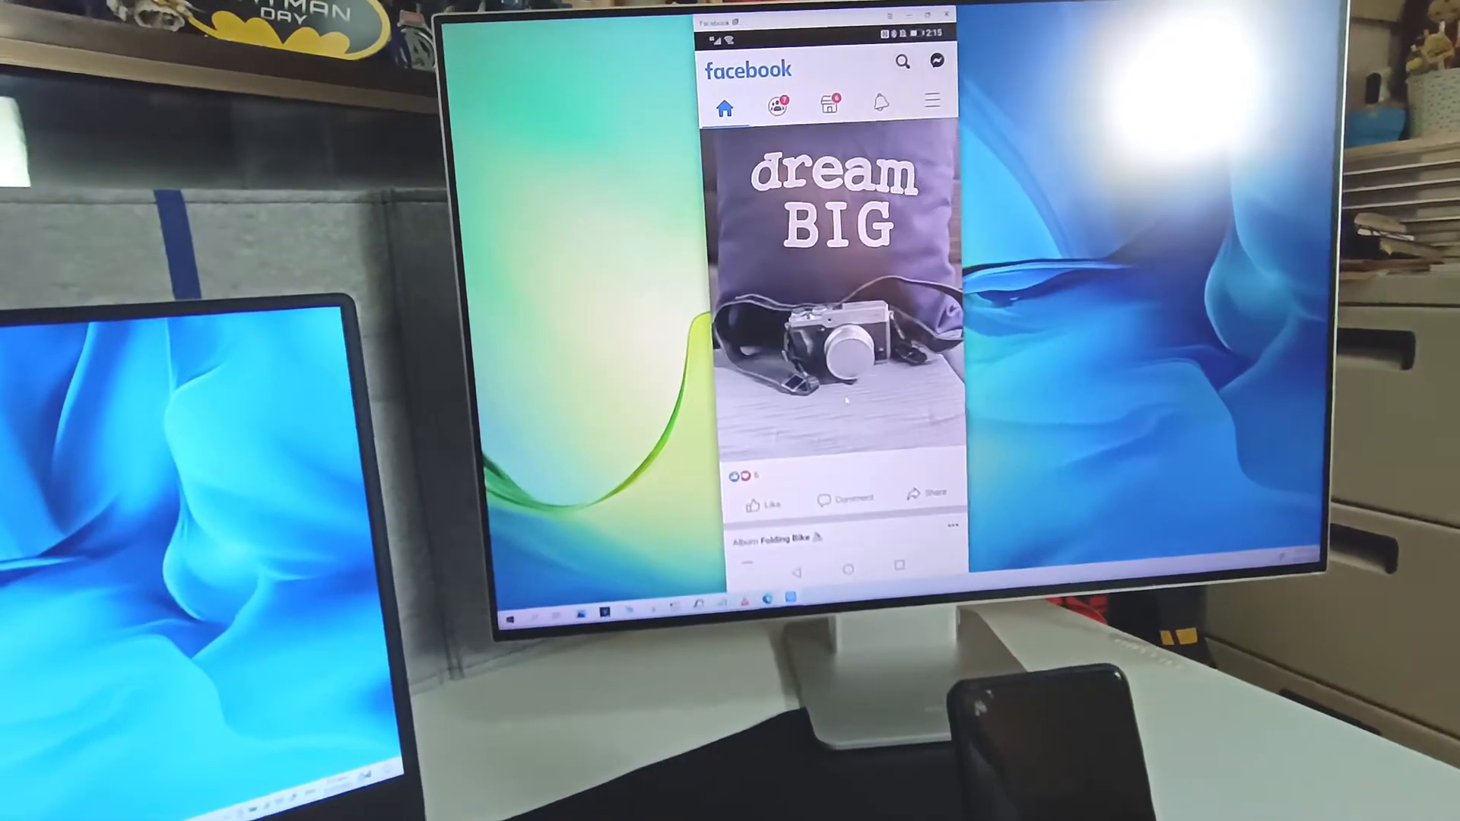
# - Scroll the Facebook News Feed to a post with no comments and start a 'wow' comment
pyautogui.scroll(3)
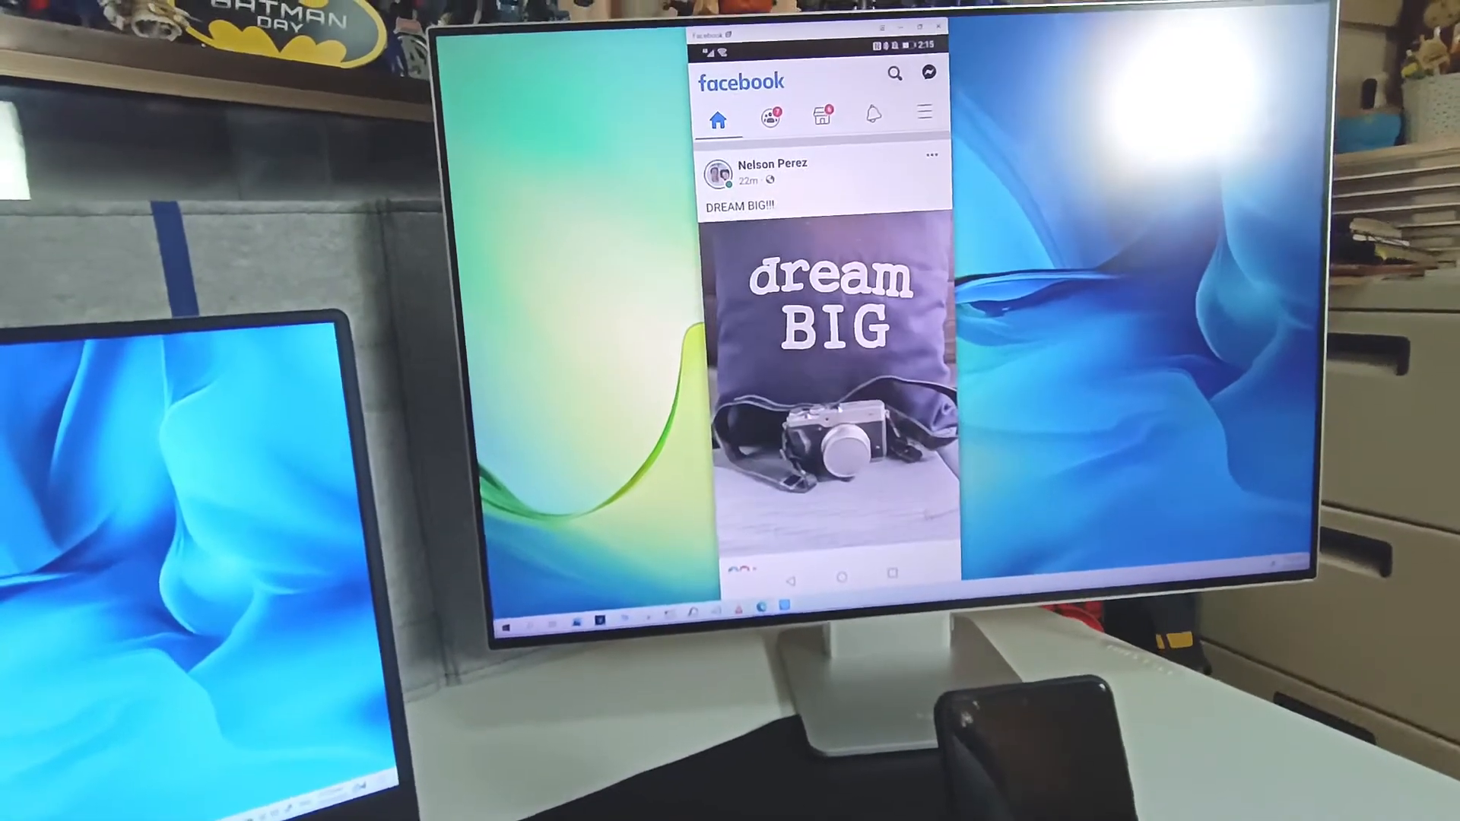
pyautogui.scroll(-3)
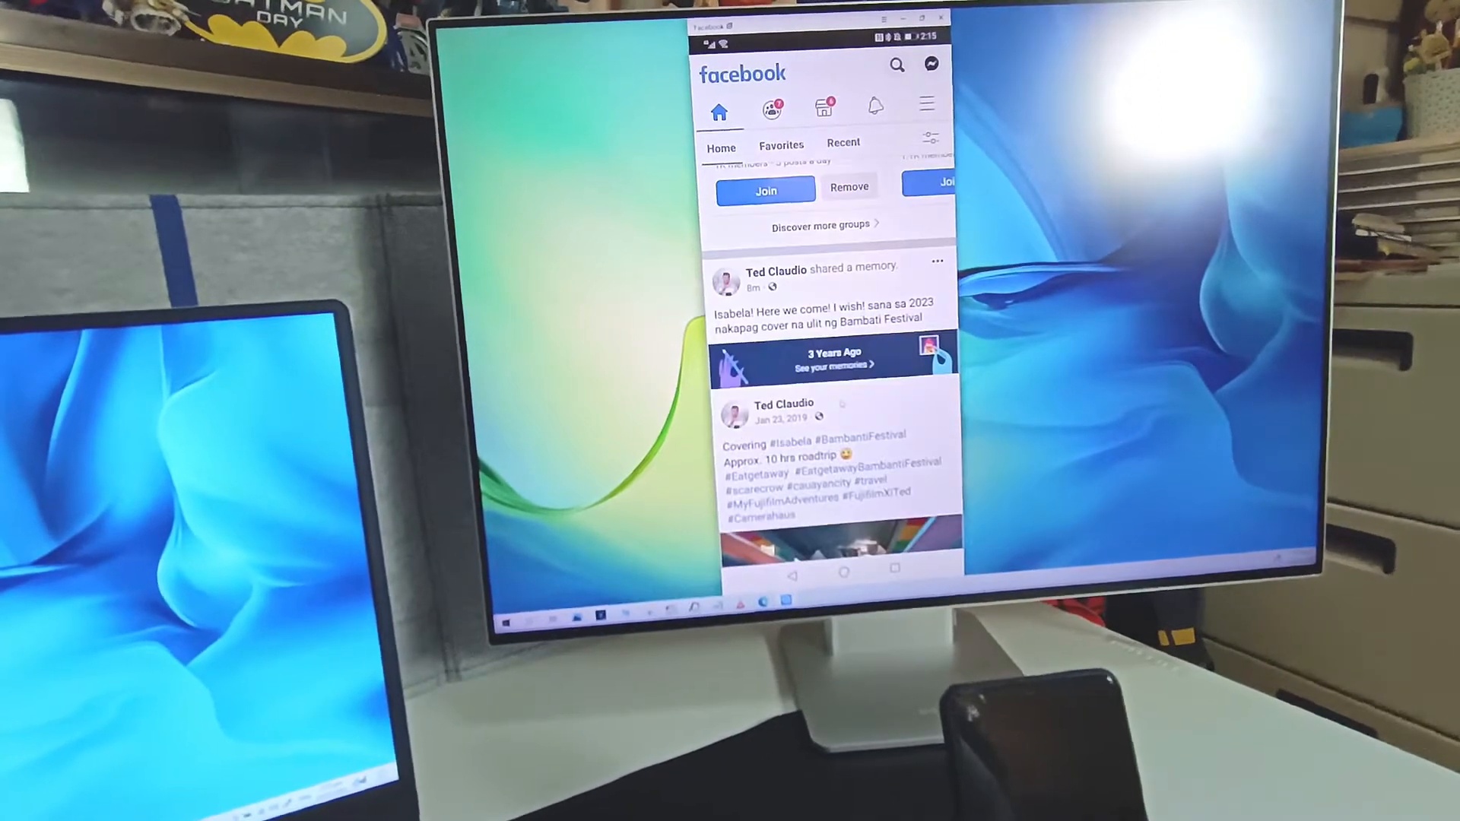
pyautogui.scroll(-3)
pyautogui.write('wow')
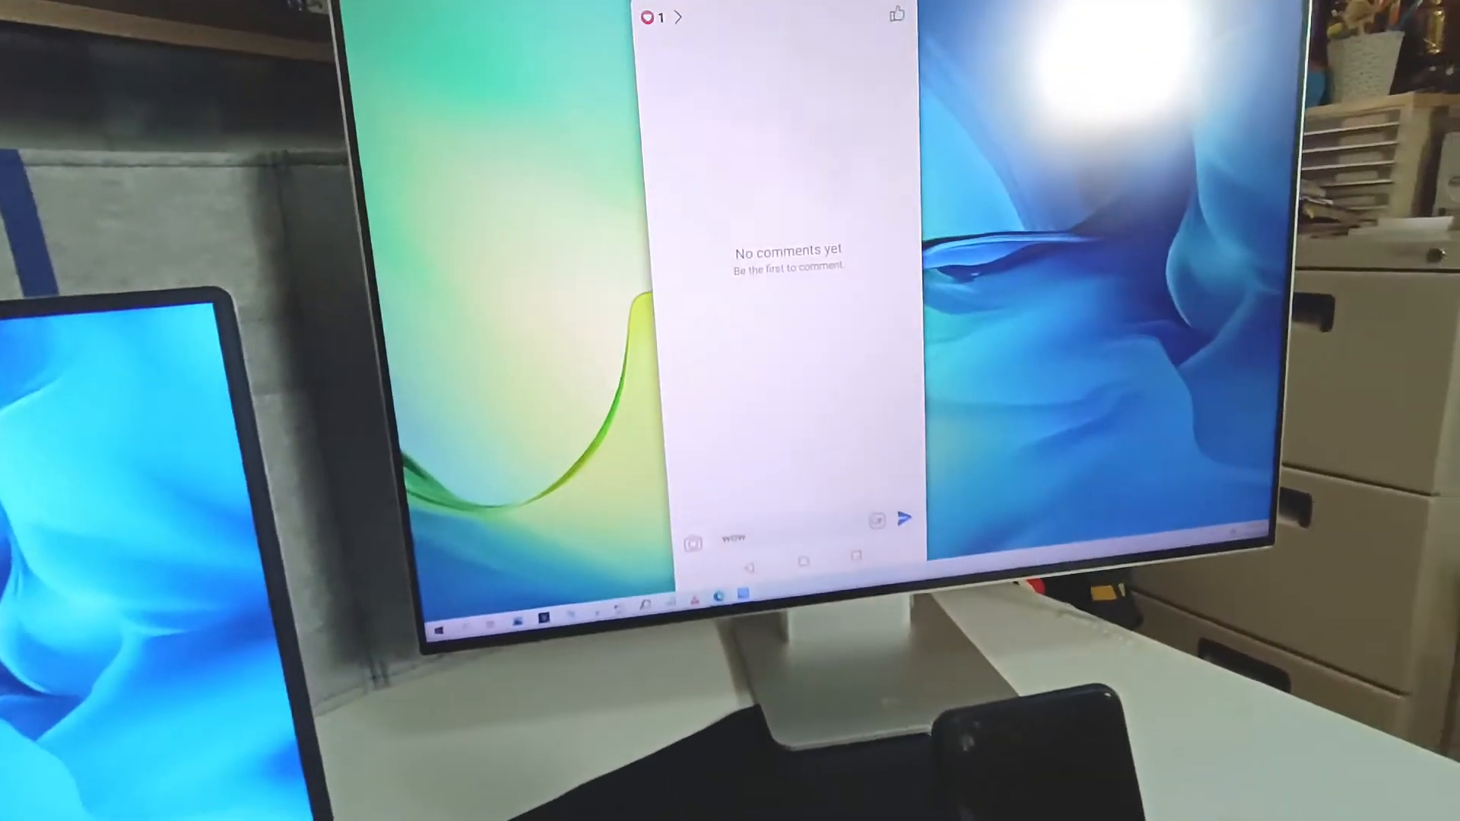
# - Post the 'wow' comment on the photo
pyautogui.click(901, 518)
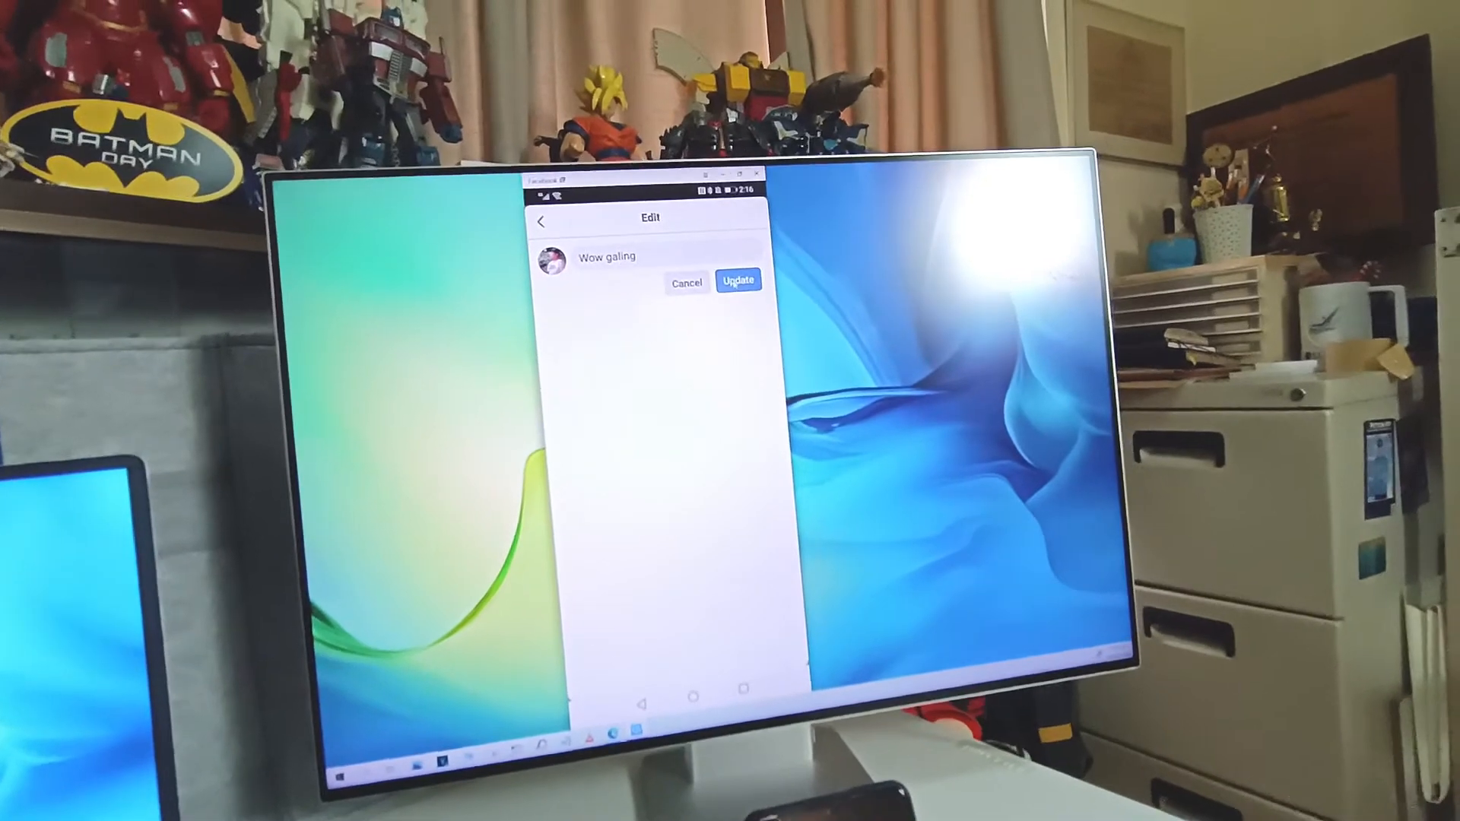
# - Browse the Camera album's photo thumbnails in Gallery
pyautogui.click(736, 279)
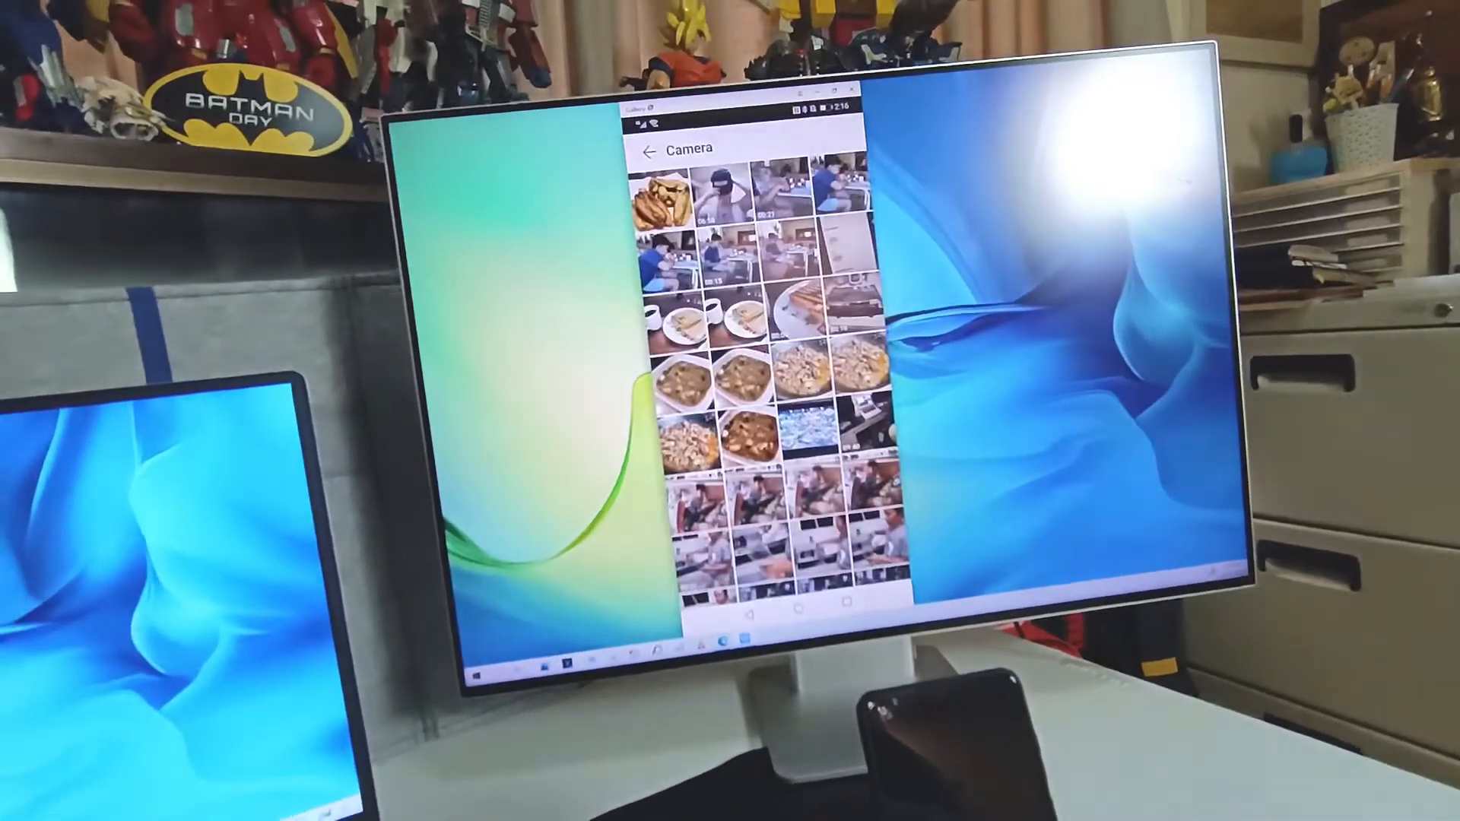
pyautogui.click(658, 198)
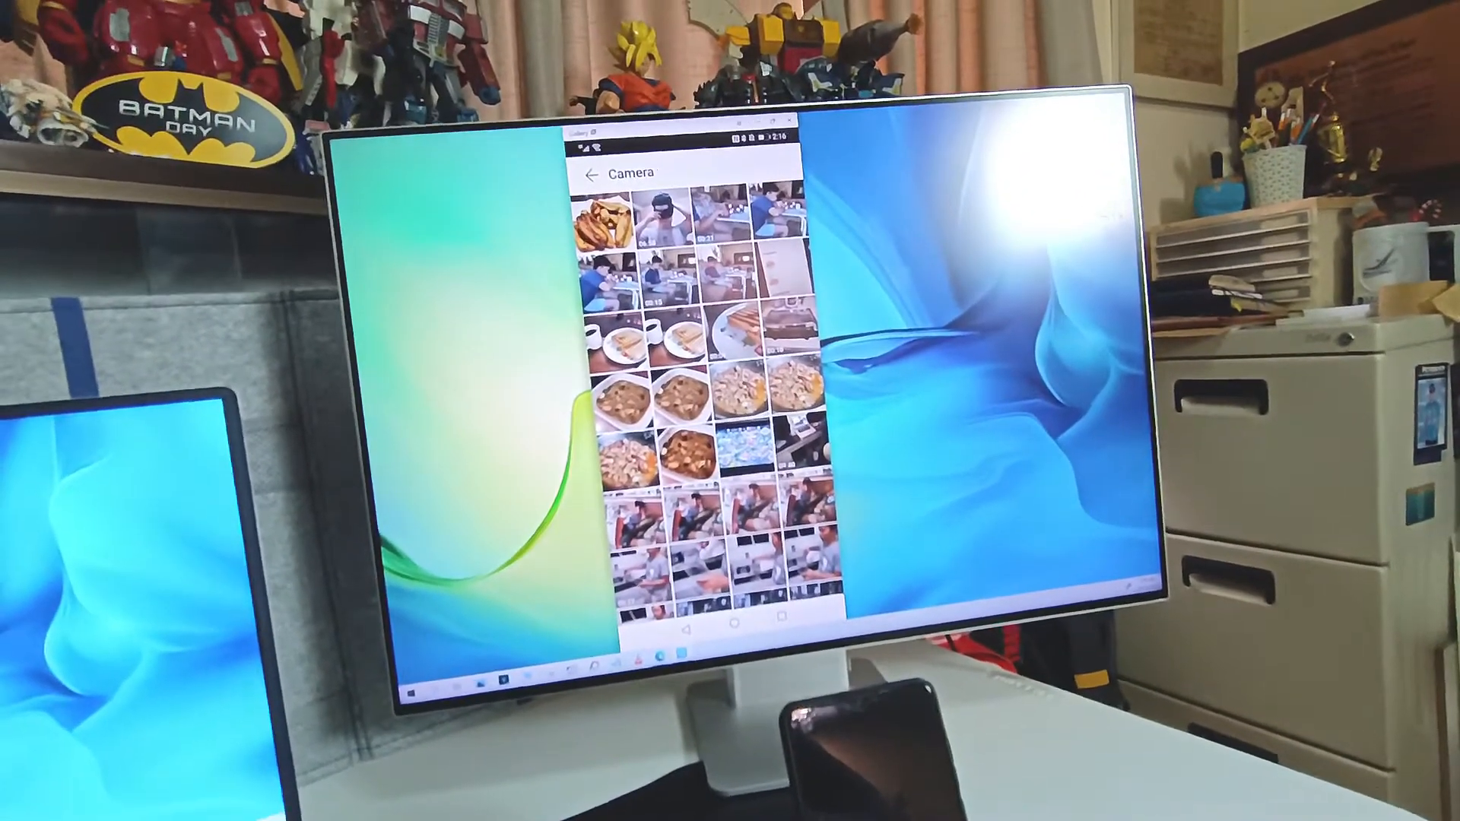
pyautogui.click(604, 219)
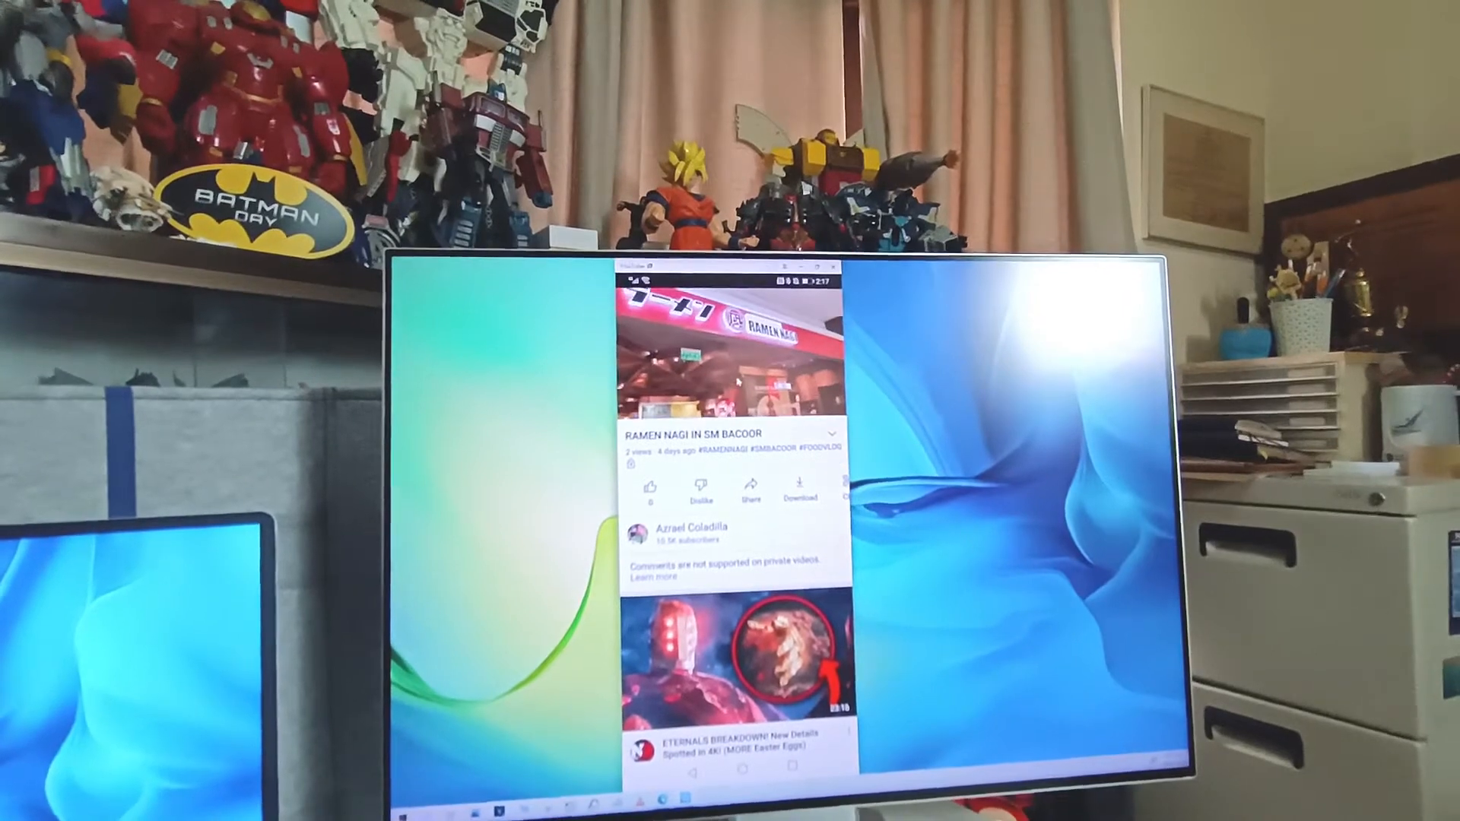
# - Show the playback controls on the RAMEN NAGI IN SM BACOOR video
pyautogui.click(731, 359)
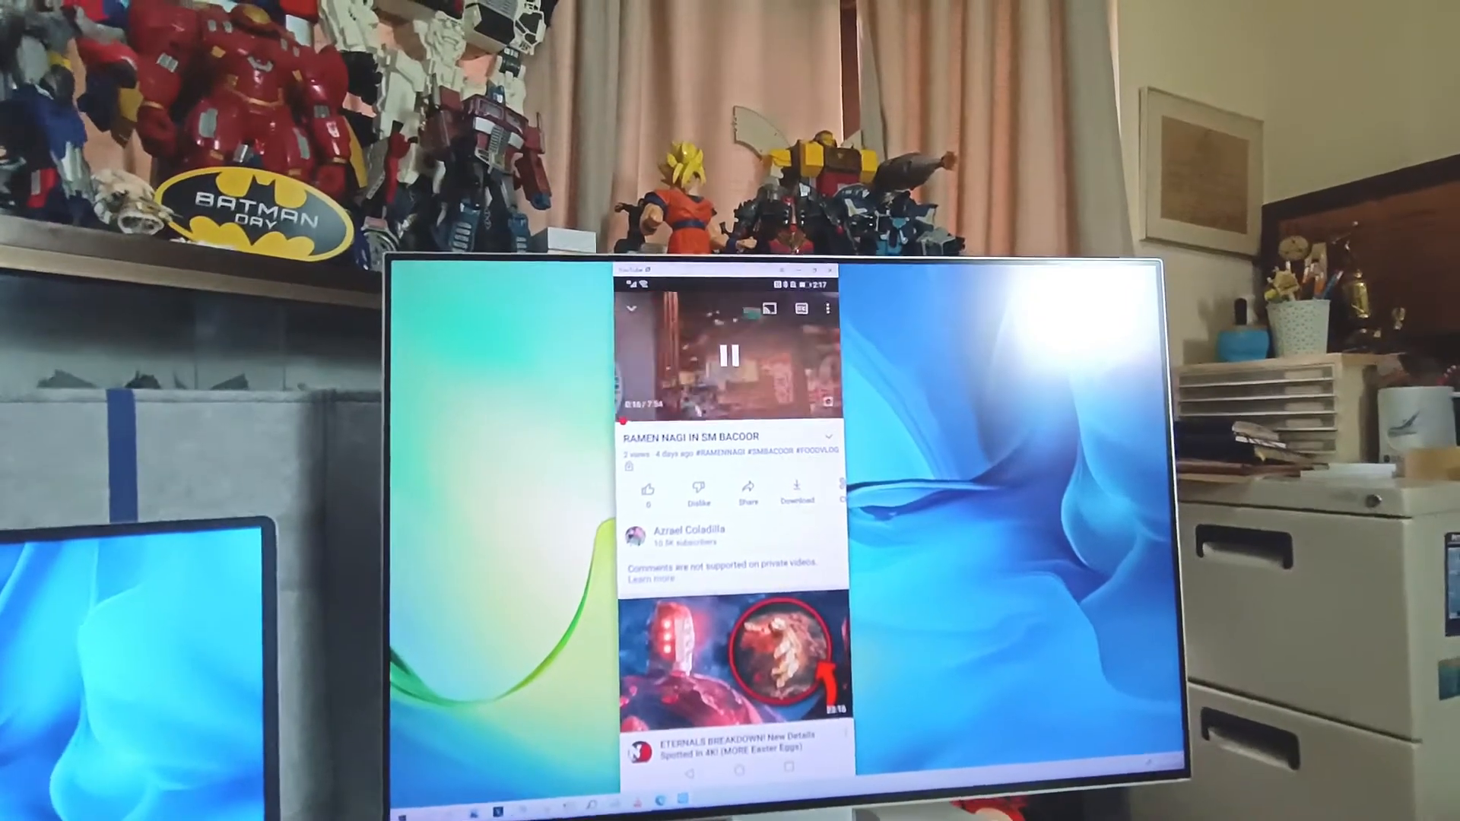